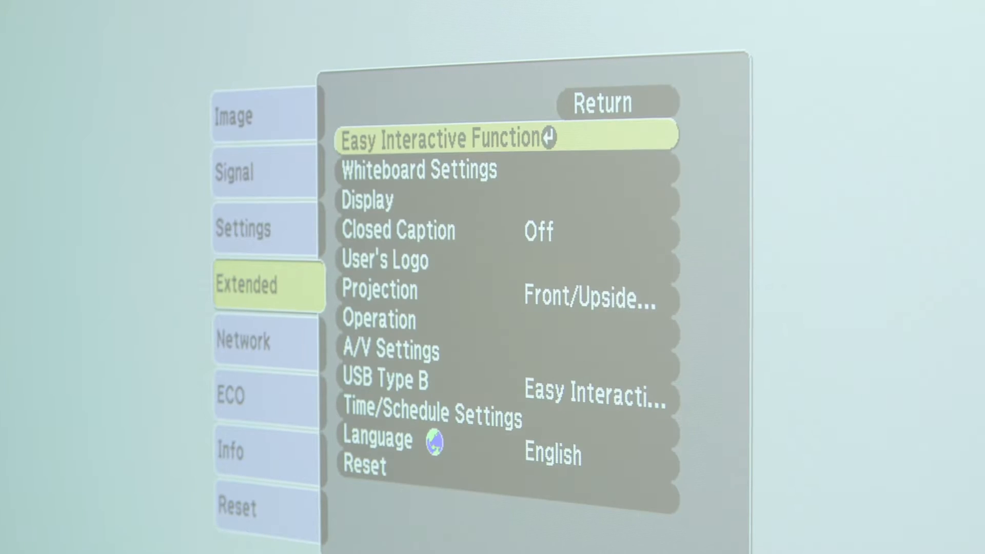
# - Navigate Extended > Easy Interactive Function > Touch Unit Setup to reach the setup page with Power On
pyautogui.click(445, 139)
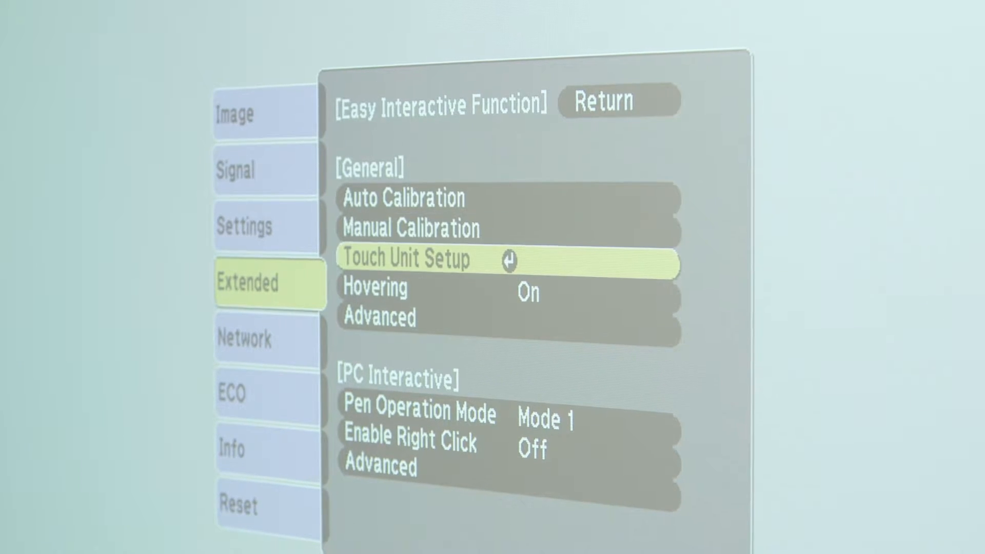
pyautogui.click(408, 258)
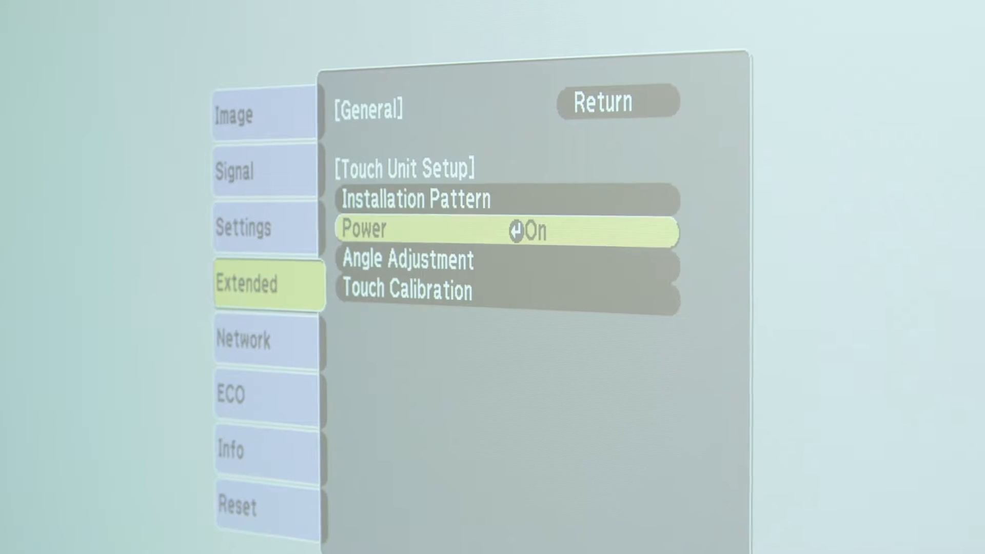